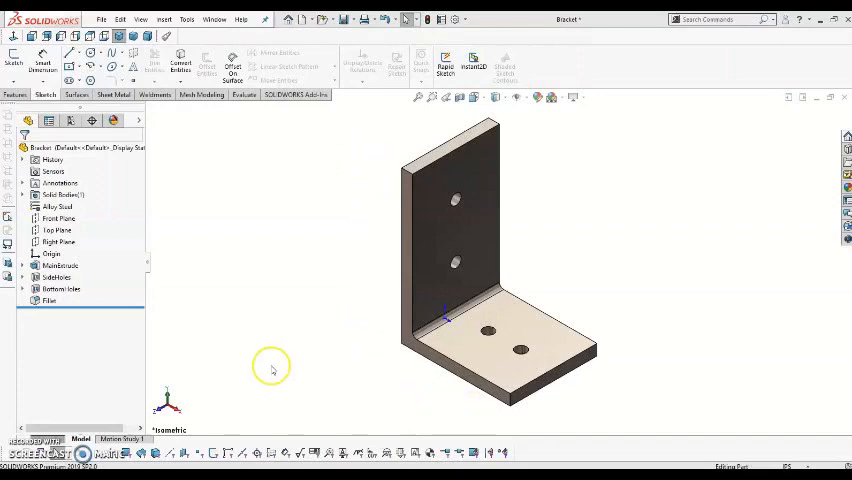
mouse_move(276, 336)
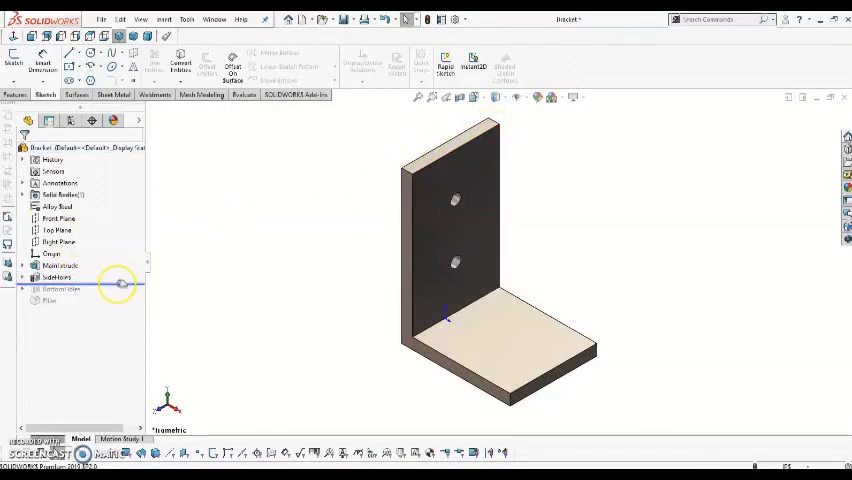
Create a new part document and begin a sketch on its Front Plane.
click(60, 288)
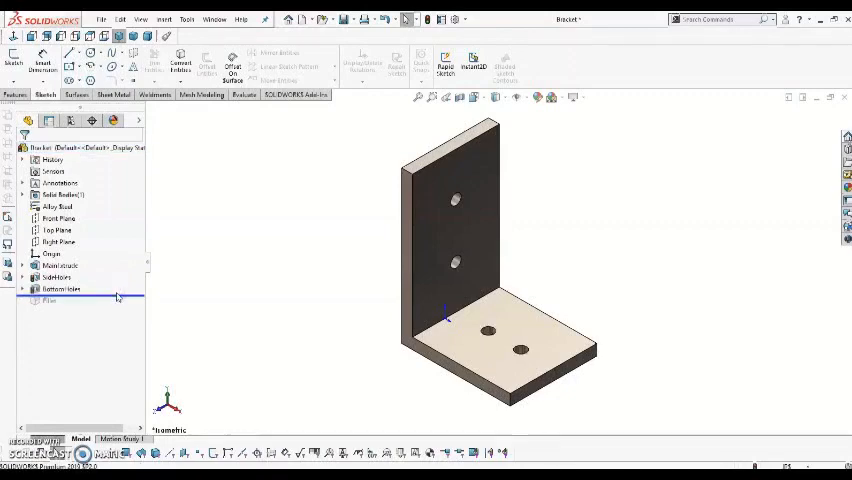
click(48, 300)
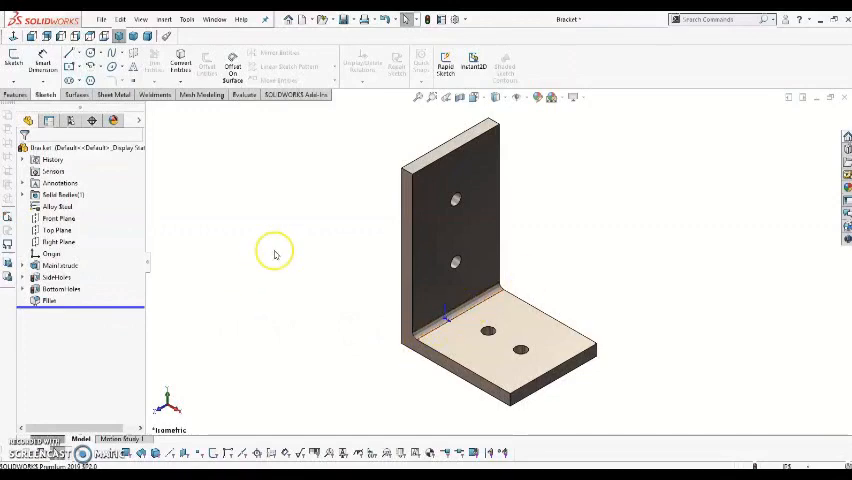
mouse_move(310, 136)
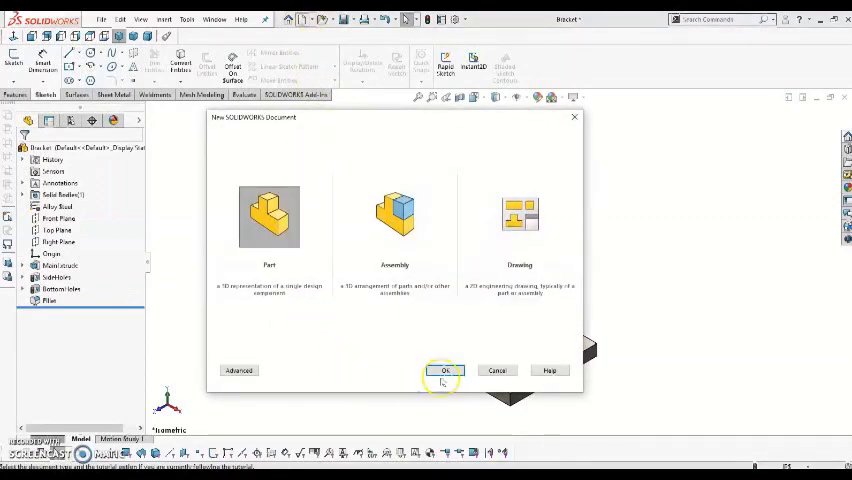
click(444, 370)
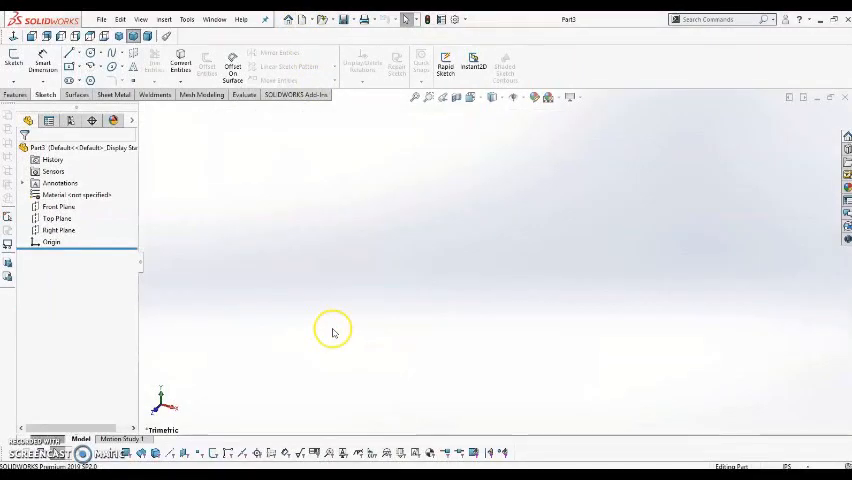
mouse_move(250, 216)
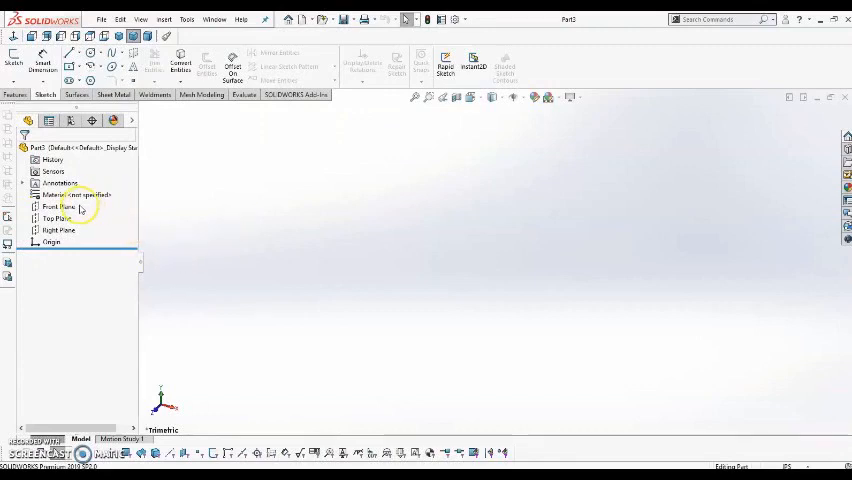
click(56, 218)
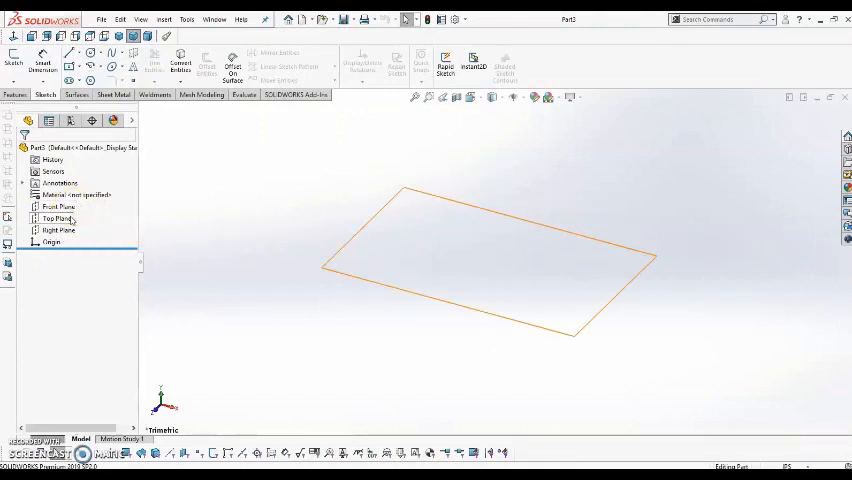
click(58, 230)
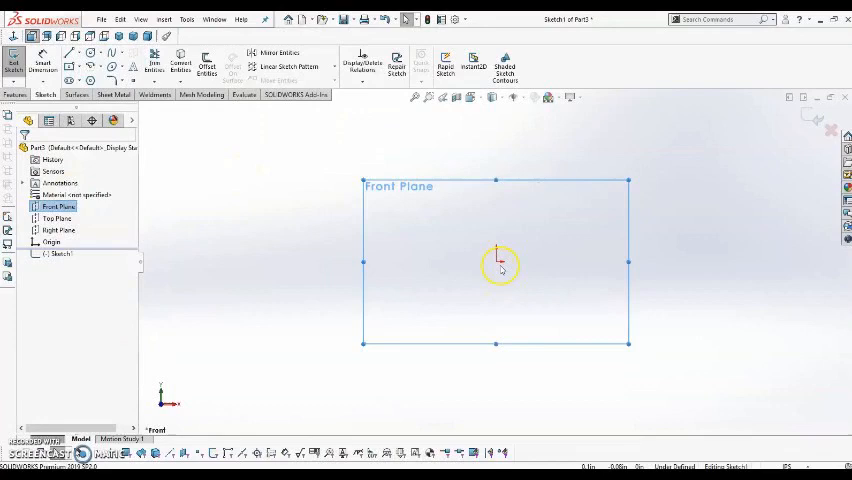
mouse_move(488, 284)
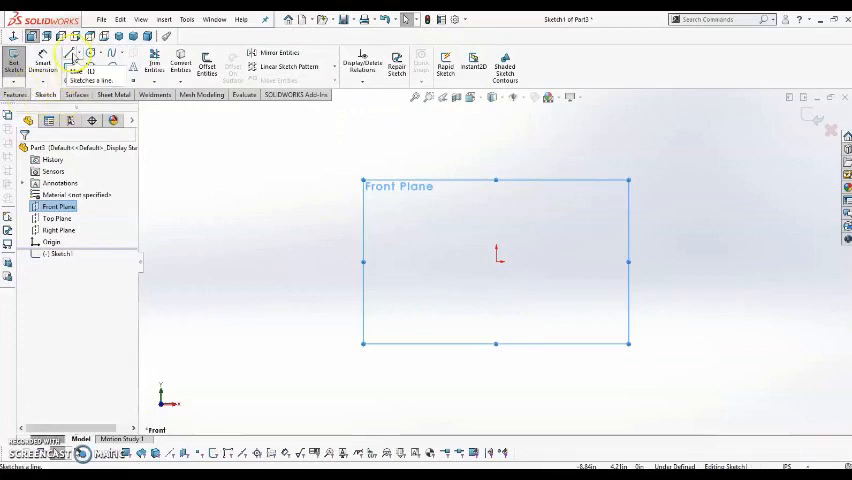
Draw the closed L-shaped profile with the Line tool.
click(72, 58)
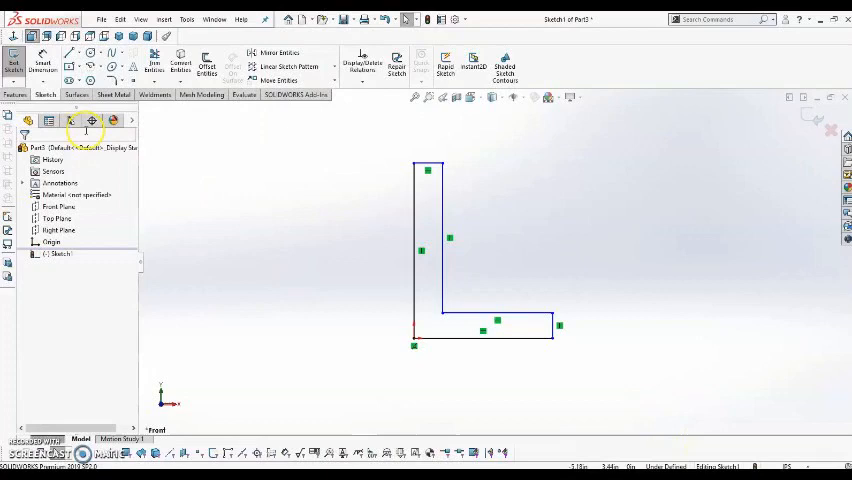
mouse_move(42, 60)
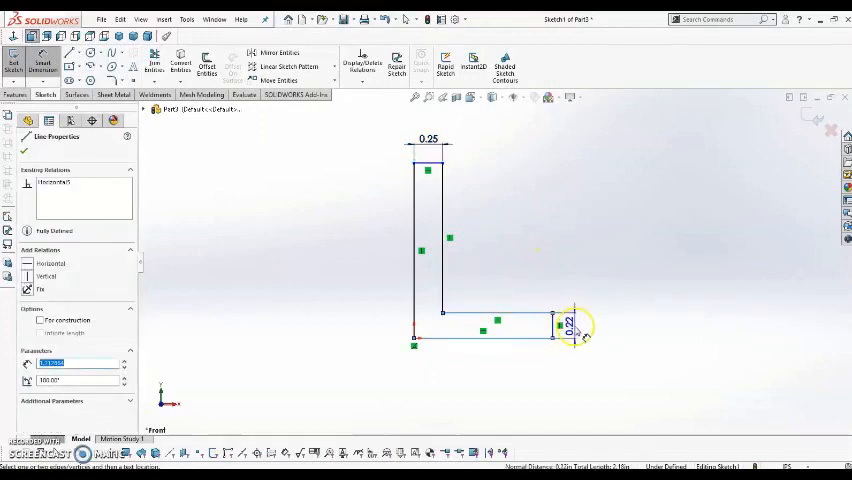
Set the profile's leg thickness dimension to 0.25 and finish Sketch1.
double_click(568, 324)
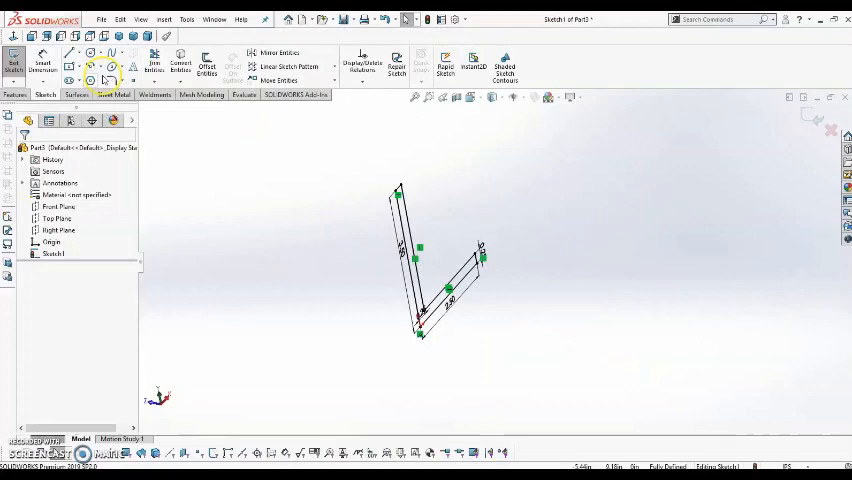
Extrude the L sketch as Boss-Extrude1 with a Mid Plane end condition.
click(14, 94)
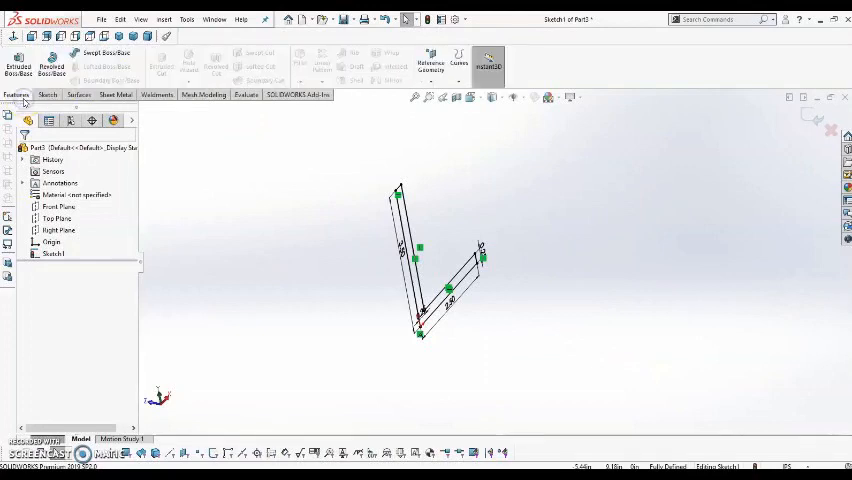
mouse_move(18, 68)
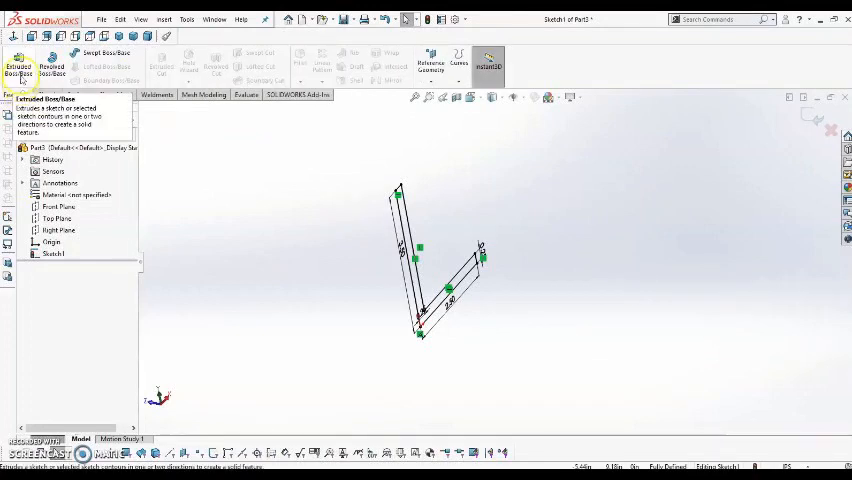
click(18, 66)
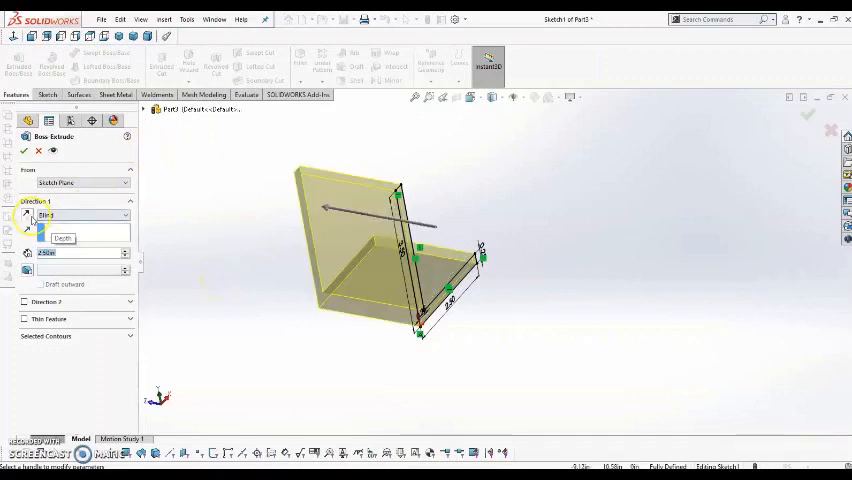
mouse_move(28, 218)
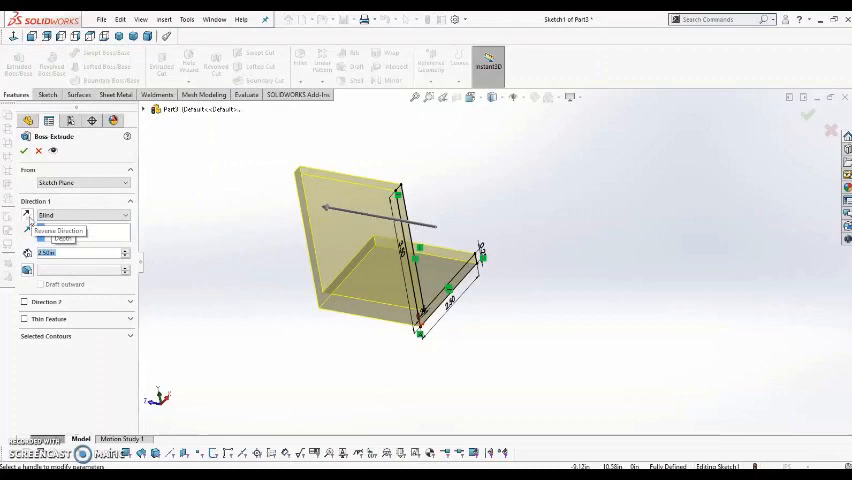
click(28, 232)
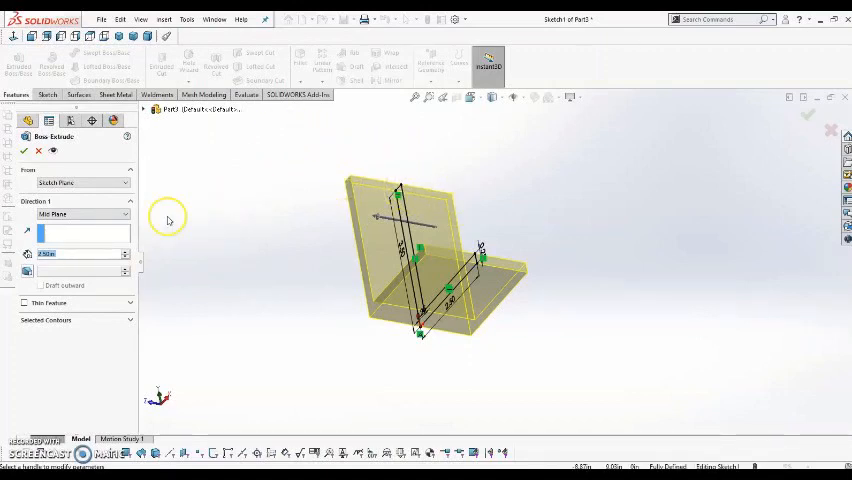
click(24, 150)
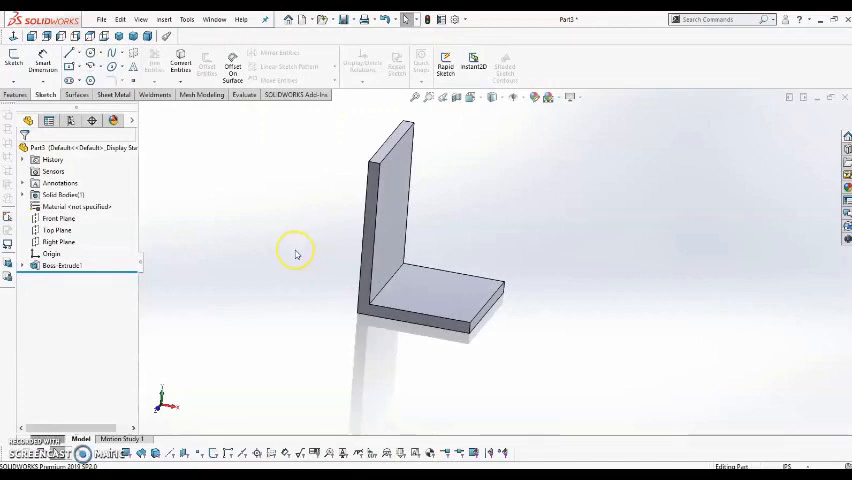
mouse_move(310, 310)
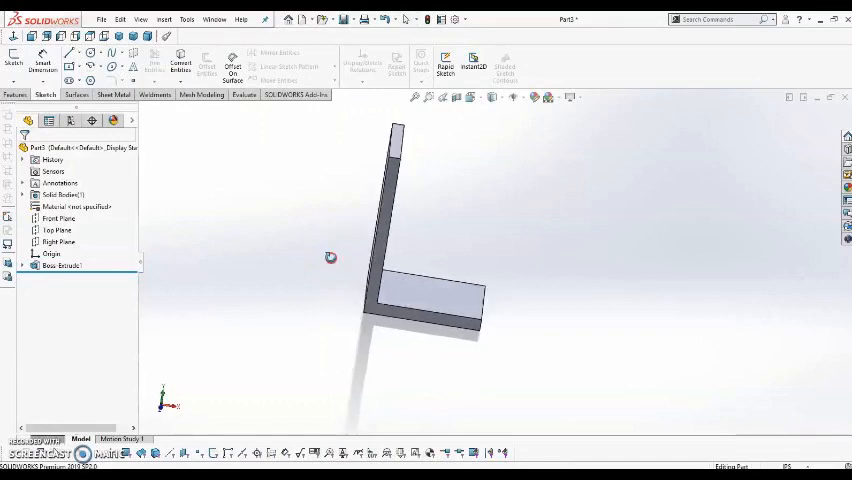
Sketch on the tall side face and place the first hole circle there.
click(400, 176)
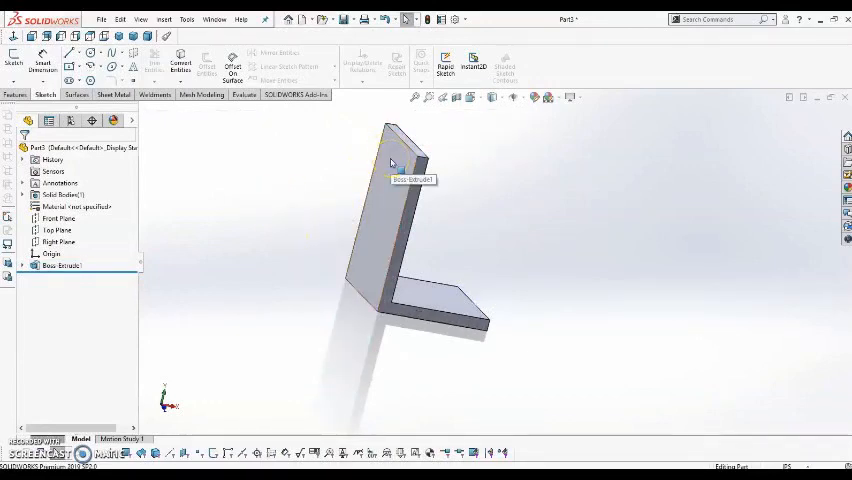
right_click(392, 164)
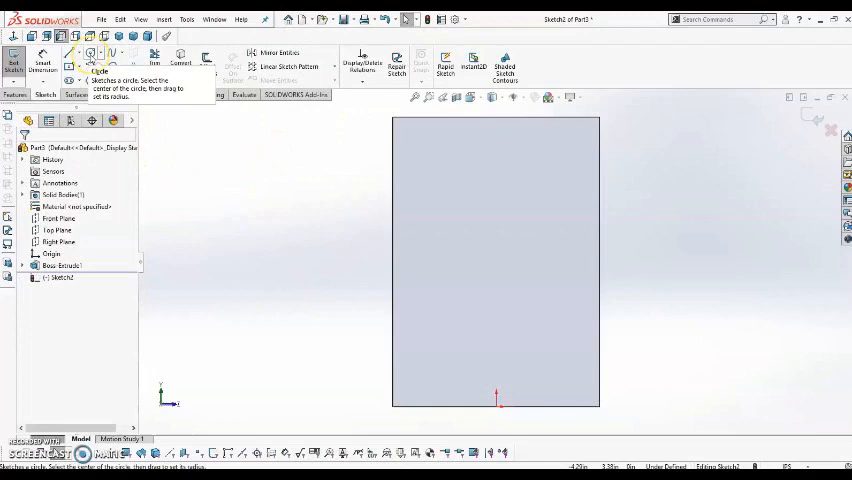
click(90, 56)
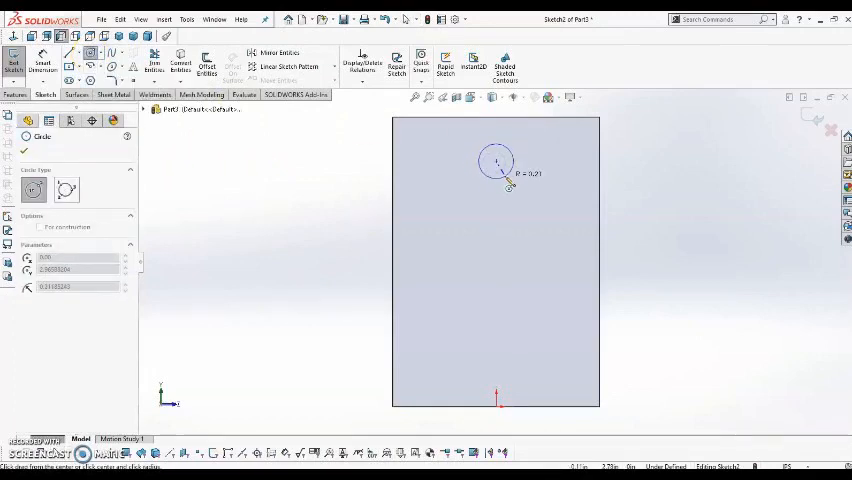
click(496, 350)
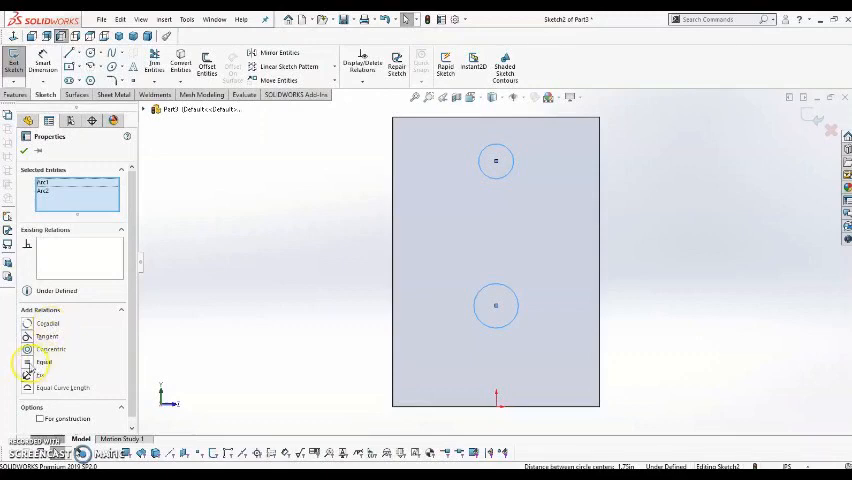
Make the circles equal, dimension the 0.25 diameter and align their centres vertically with the origin.
click(44, 362)
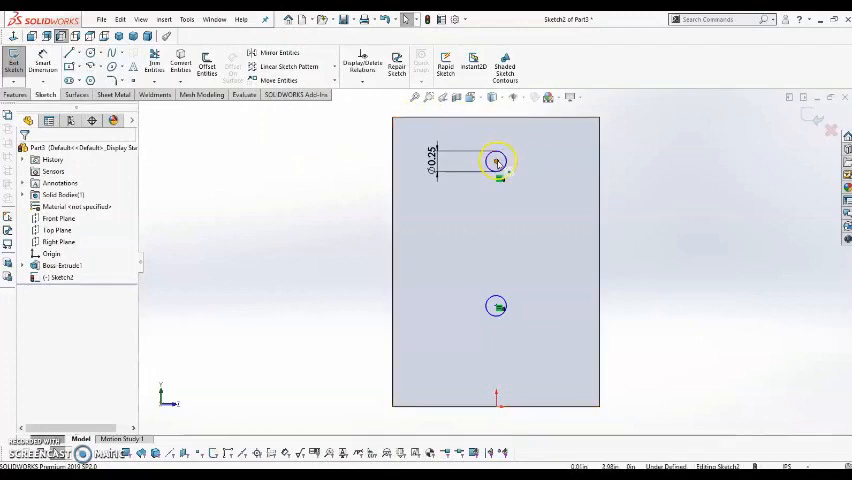
click(498, 306)
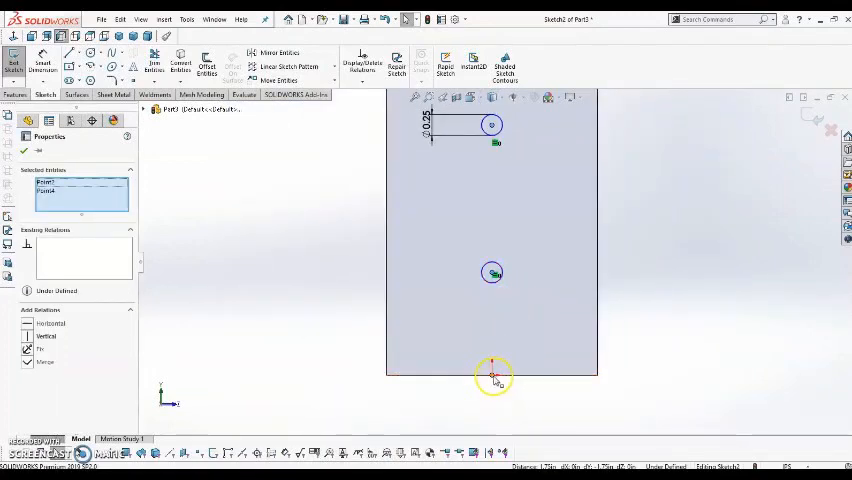
click(492, 378)
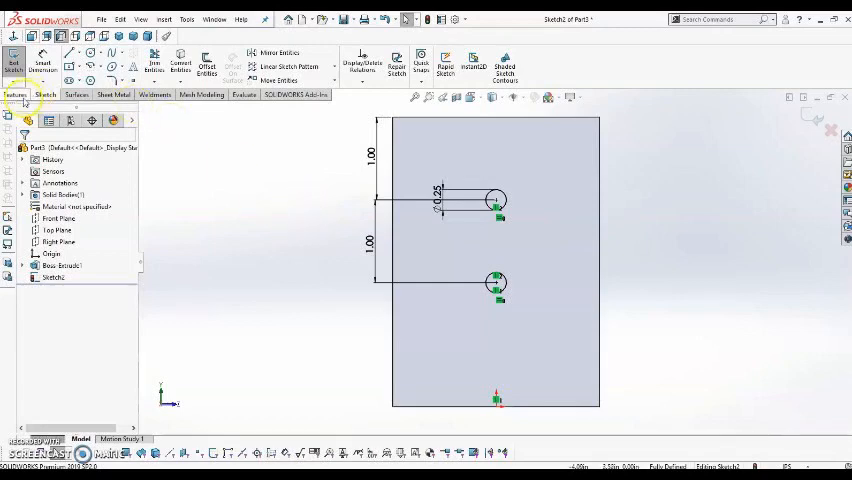
Cut the two side circles Up To Next to make the side holes.
click(16, 94)
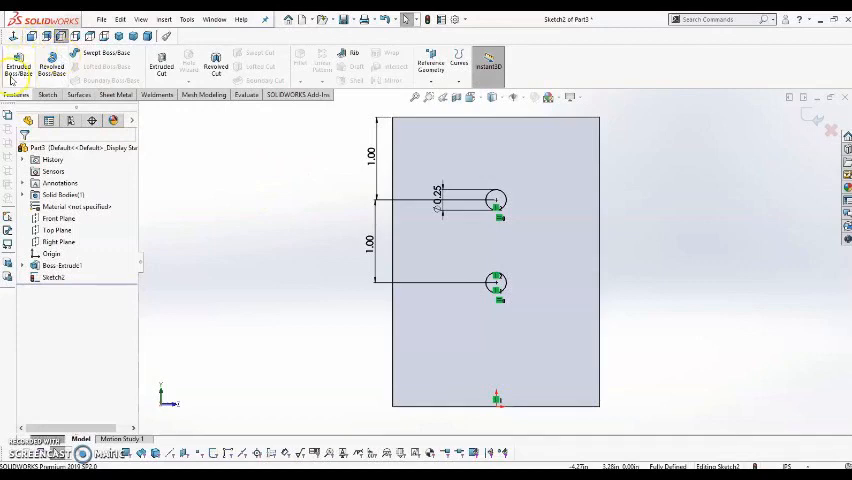
mouse_move(160, 68)
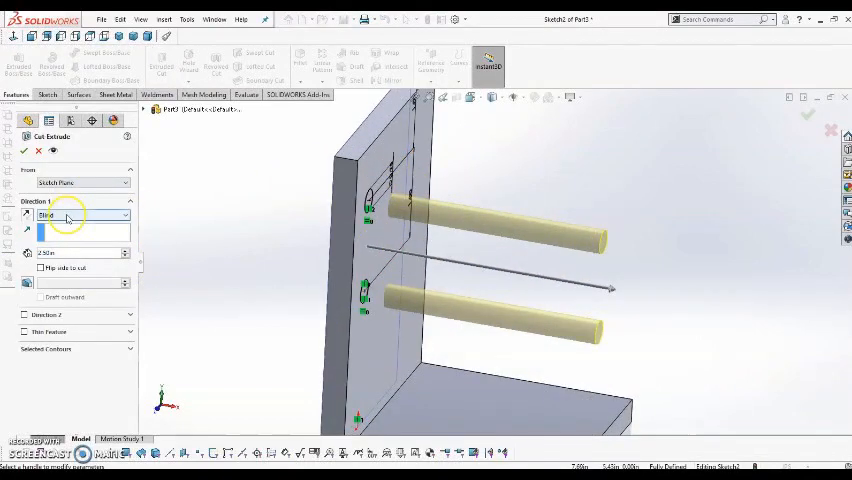
mouse_move(68, 216)
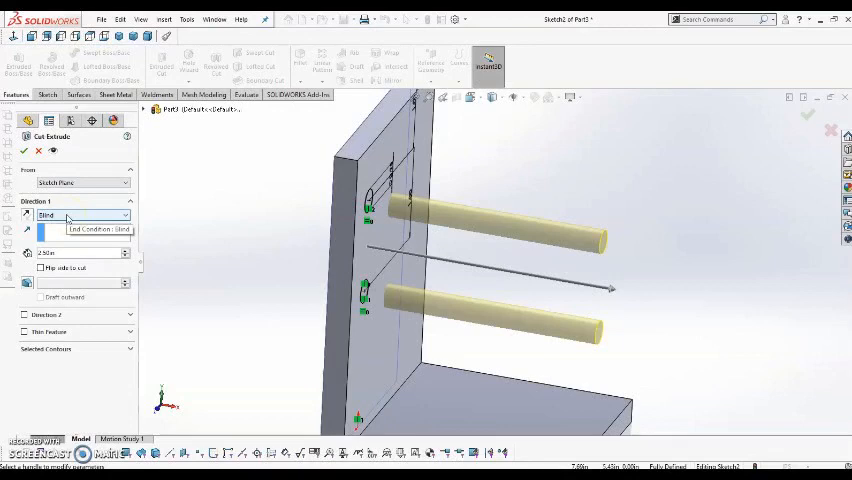
click(84, 216)
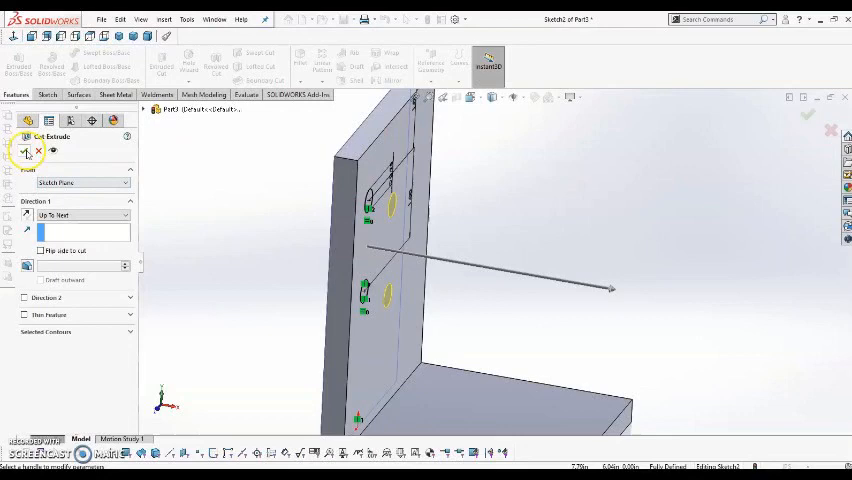
click(808, 116)
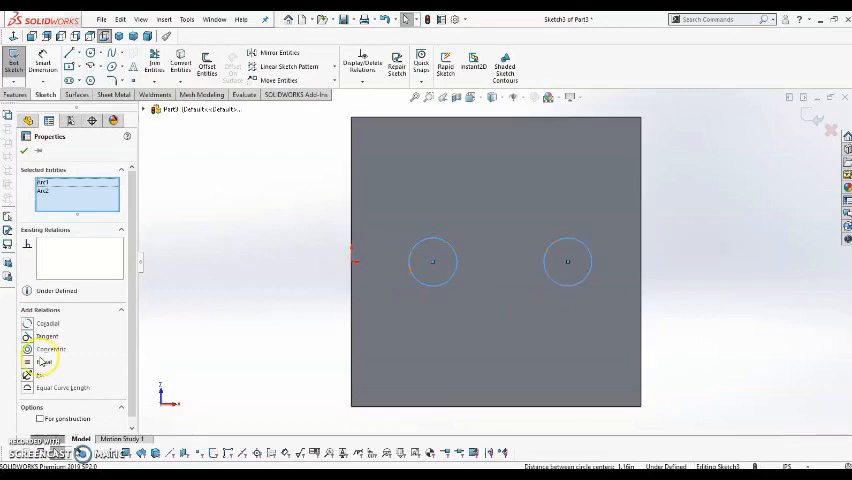
Make the bottom circles equal at 0.25 diameter and dimension 0.50 from the right edge.
click(44, 362)
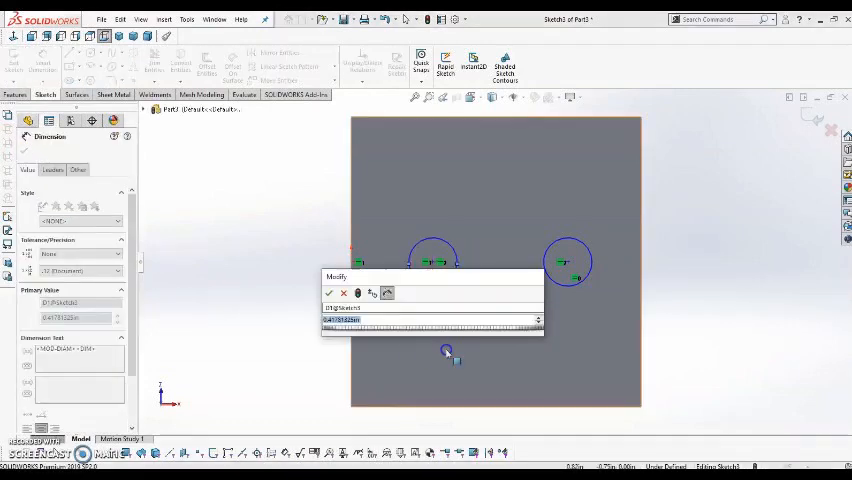
click(328, 292)
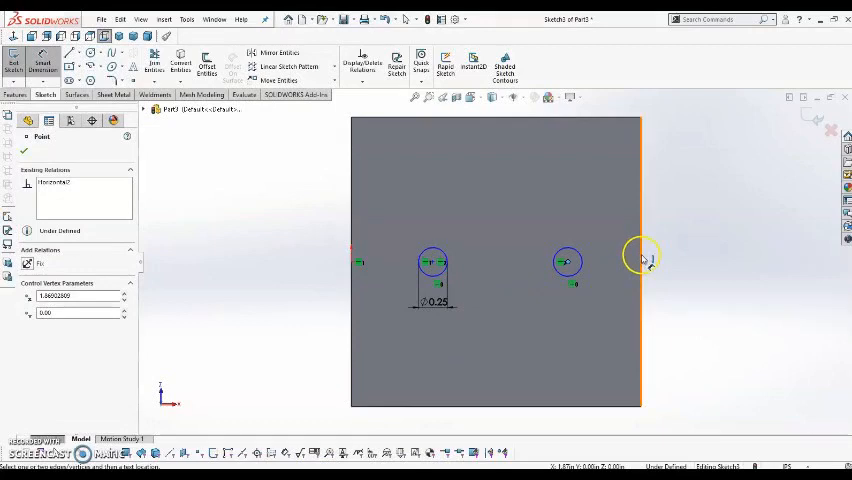
click(640, 258)
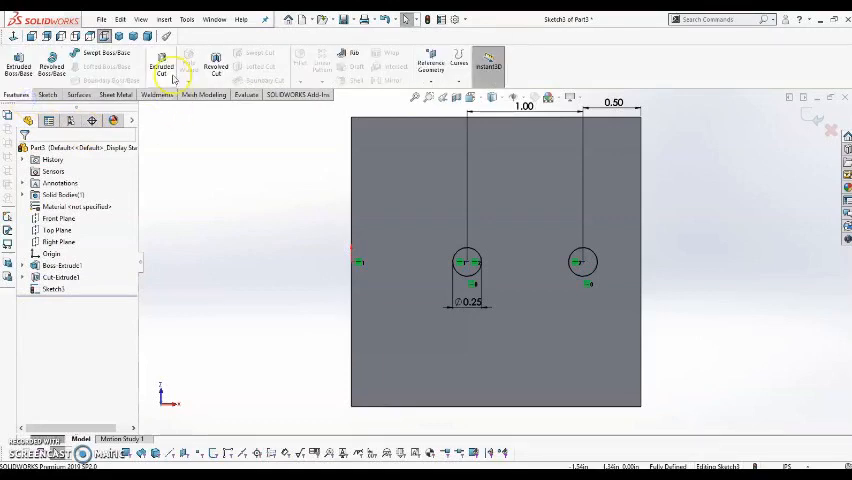
Cut the bottom circles through the base and show the bracket in isometric view.
click(162, 64)
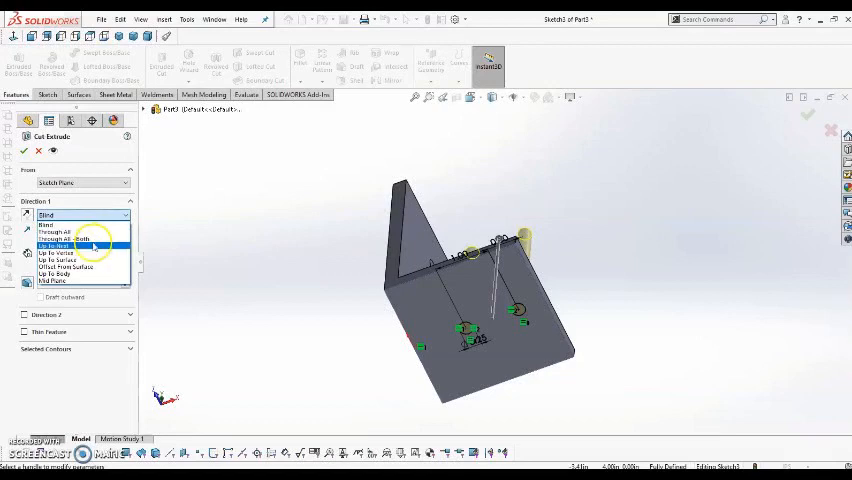
click(56, 246)
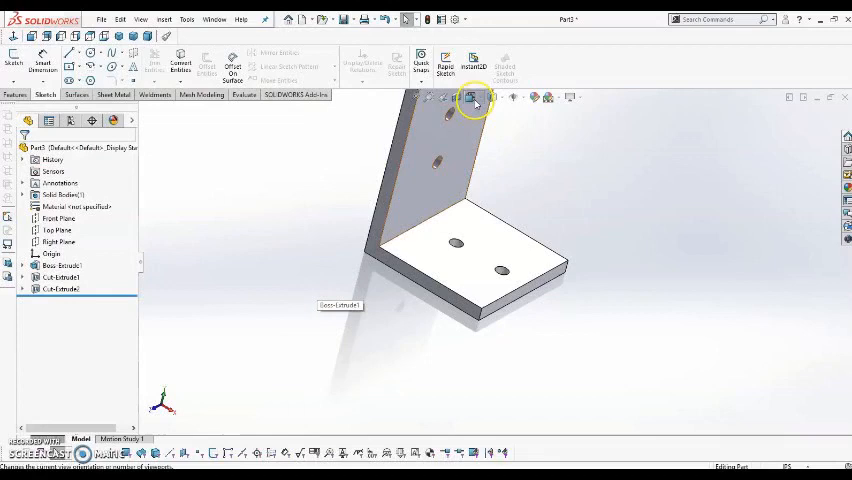
click(472, 96)
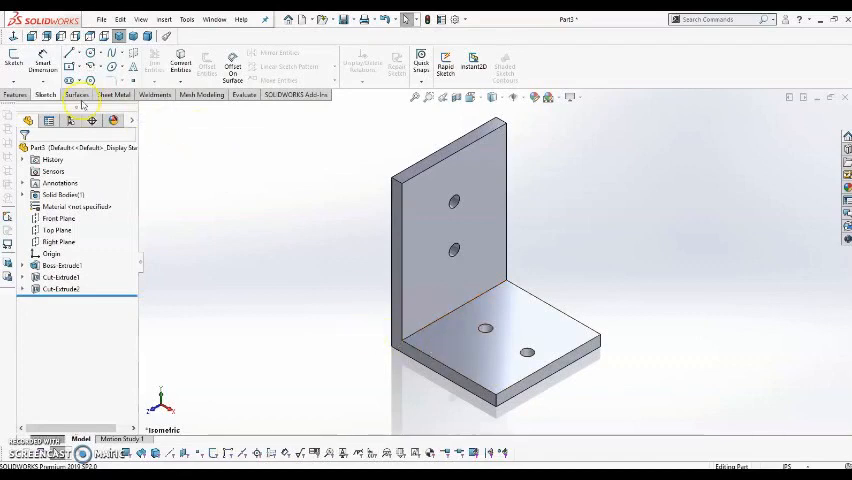
Add a 0.1 fillet to the inside crease edge between the two flanges.
click(16, 94)
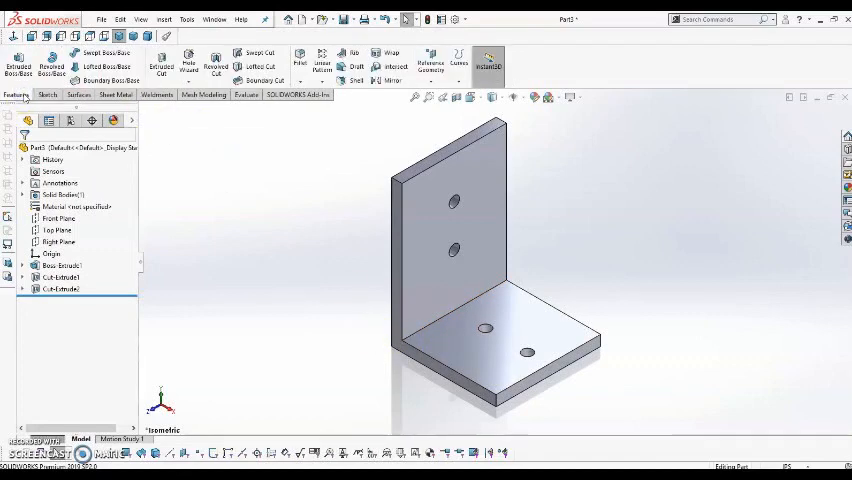
mouse_move(298, 58)
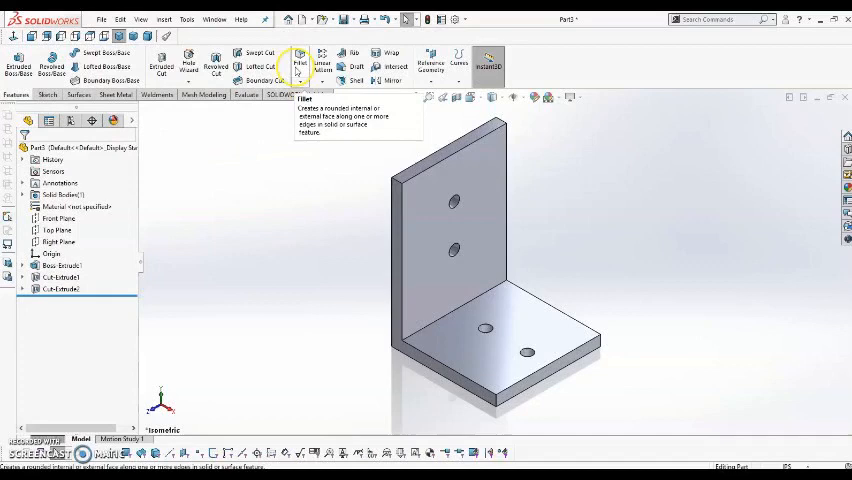
click(300, 60)
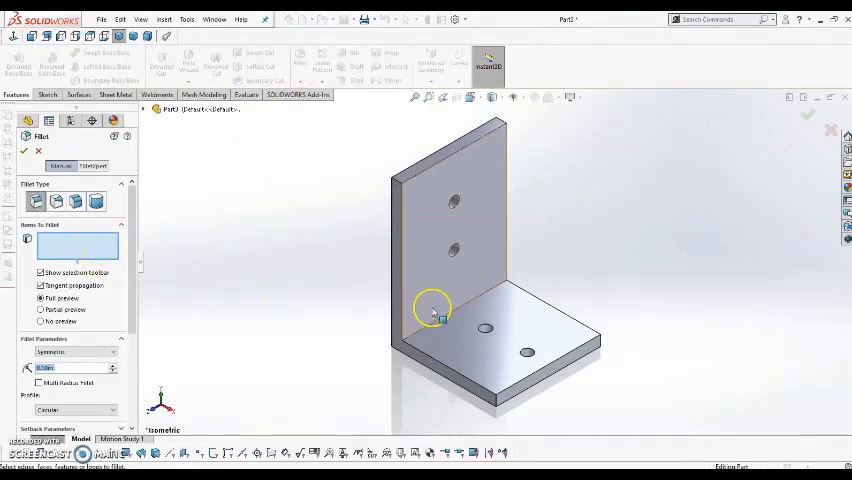
click(450, 310)
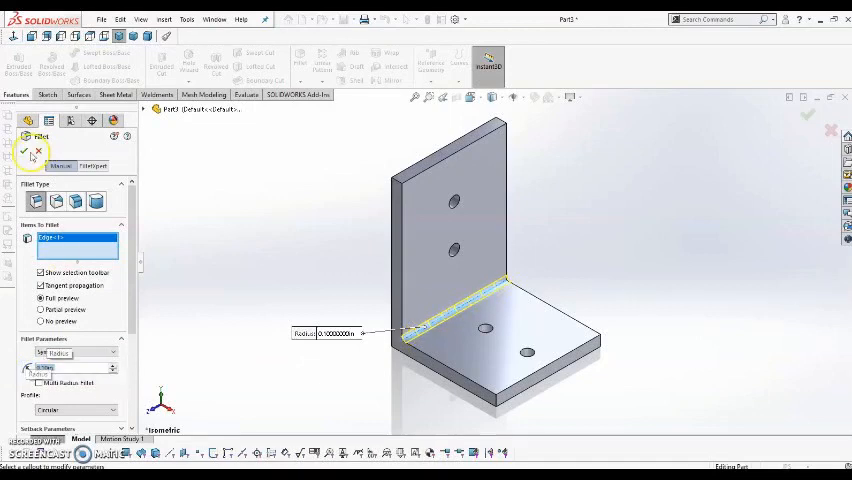
click(24, 150)
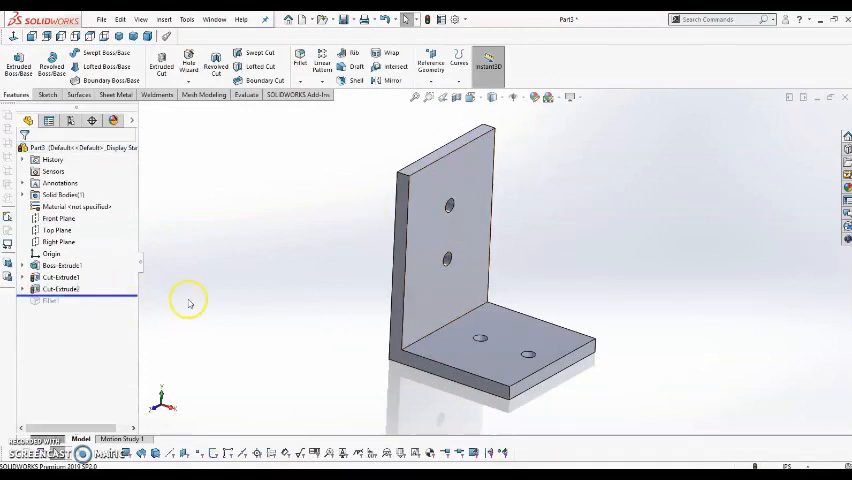
click(60, 288)
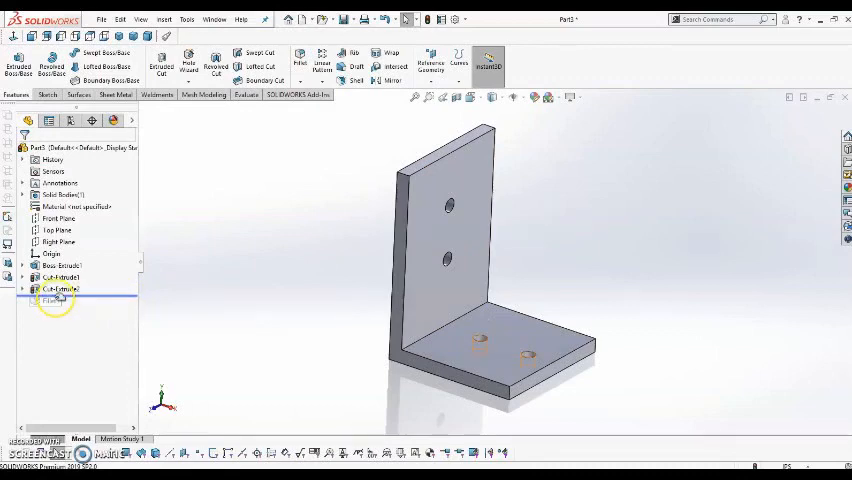